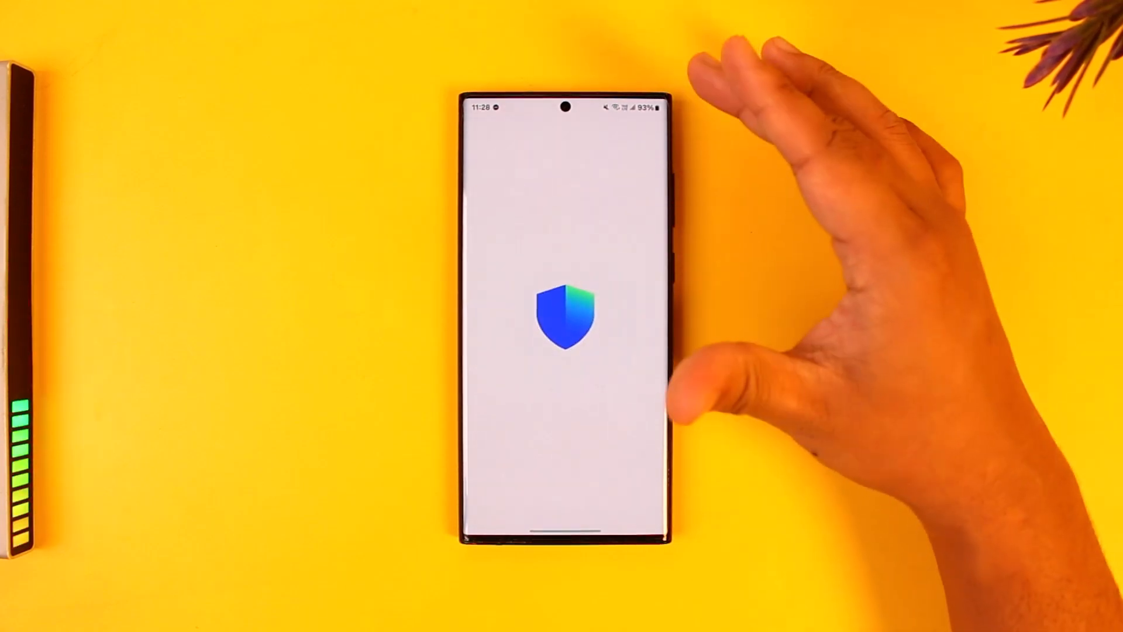
Launch Trust Wallet and wait for Main Wallet 1 with zero balance to load
{"action": "left_click", "coordinate": [565, 370]}
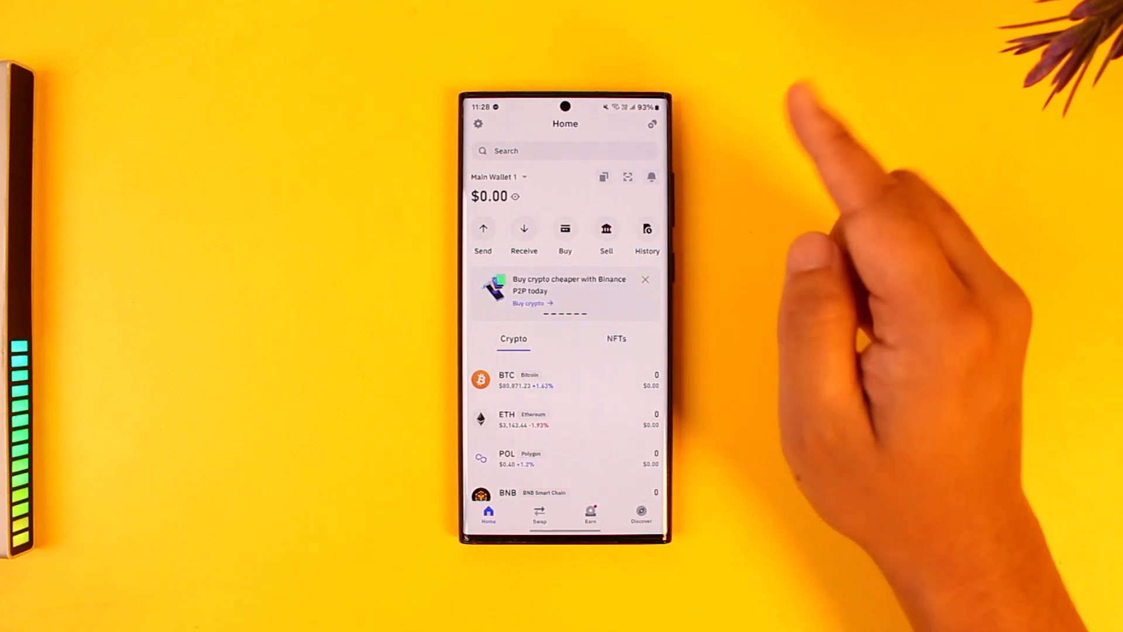
{"action": "left_click", "coordinate": [495, 176]}
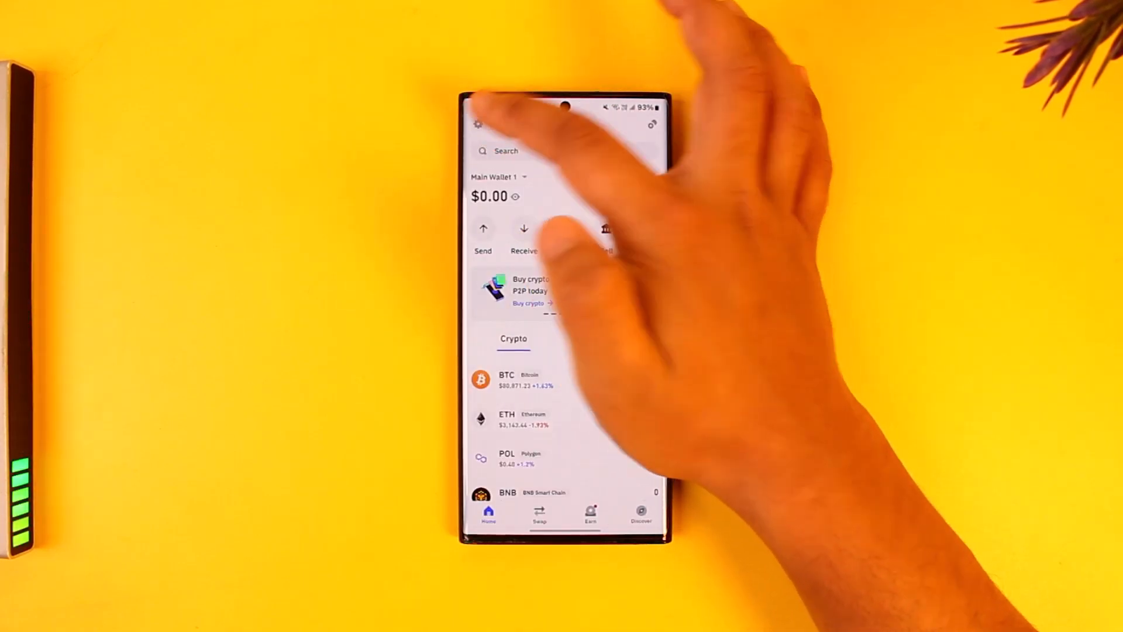
{"action": "left_click", "coordinate": [496, 177]}
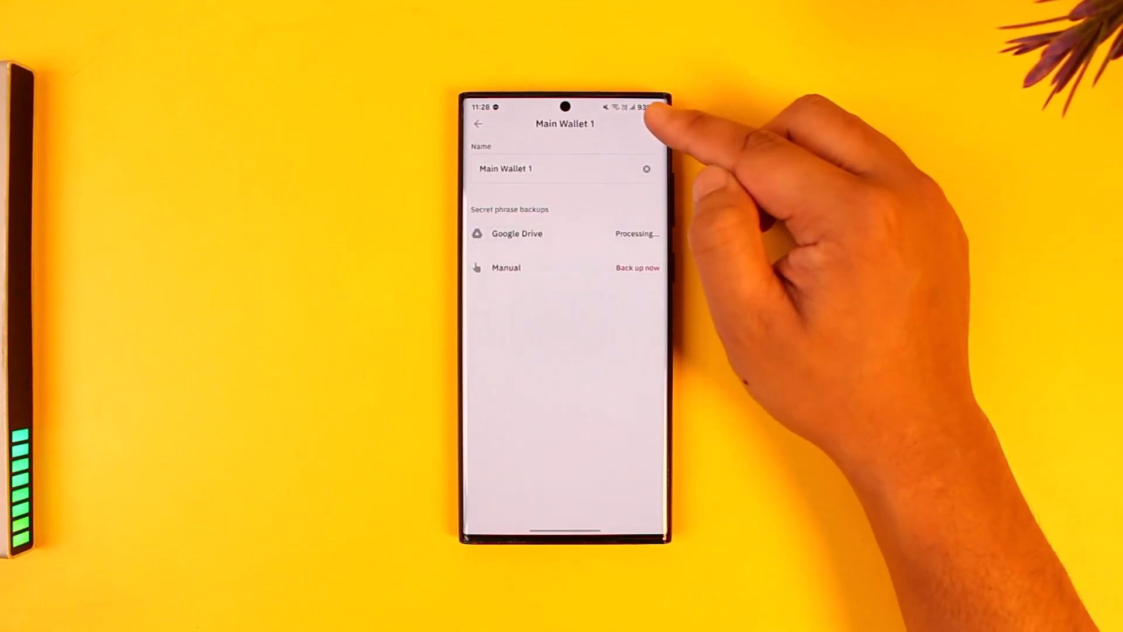
{"action": "left_click", "coordinate": [652, 123]}
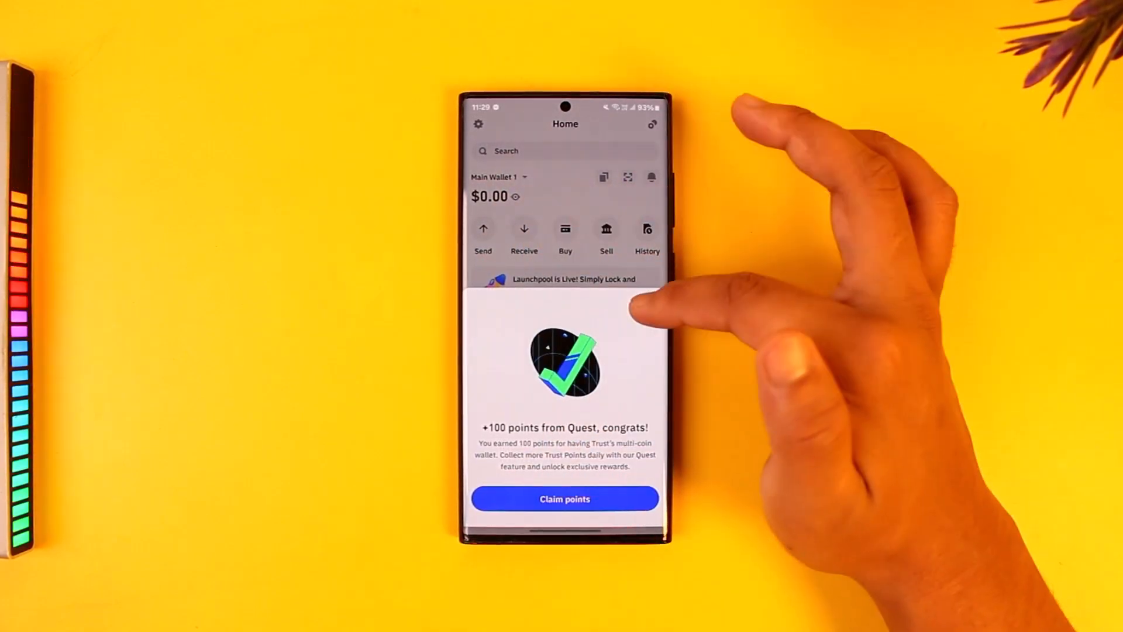
Exit Trust Wallet to the phone's app drawer
{"action": "left_click", "coordinate": [479, 124]}
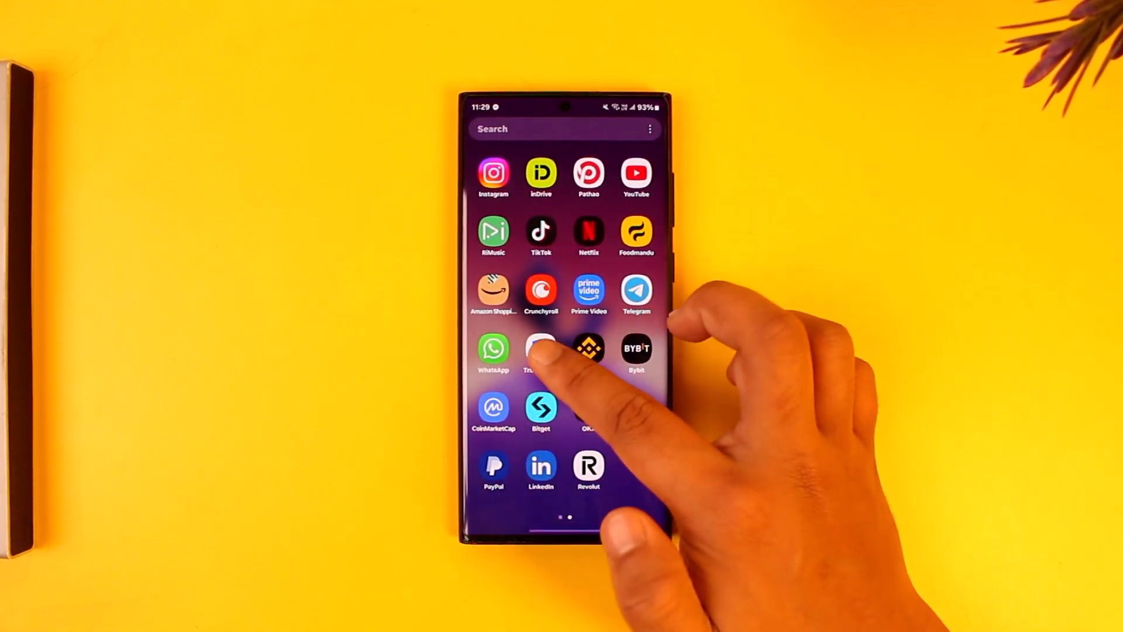
Clear Trust Wallet's cache from Storage (4.14 MB to 3.23 MB) and return to App info
{"action": "left_click", "coordinate": [540, 351]}
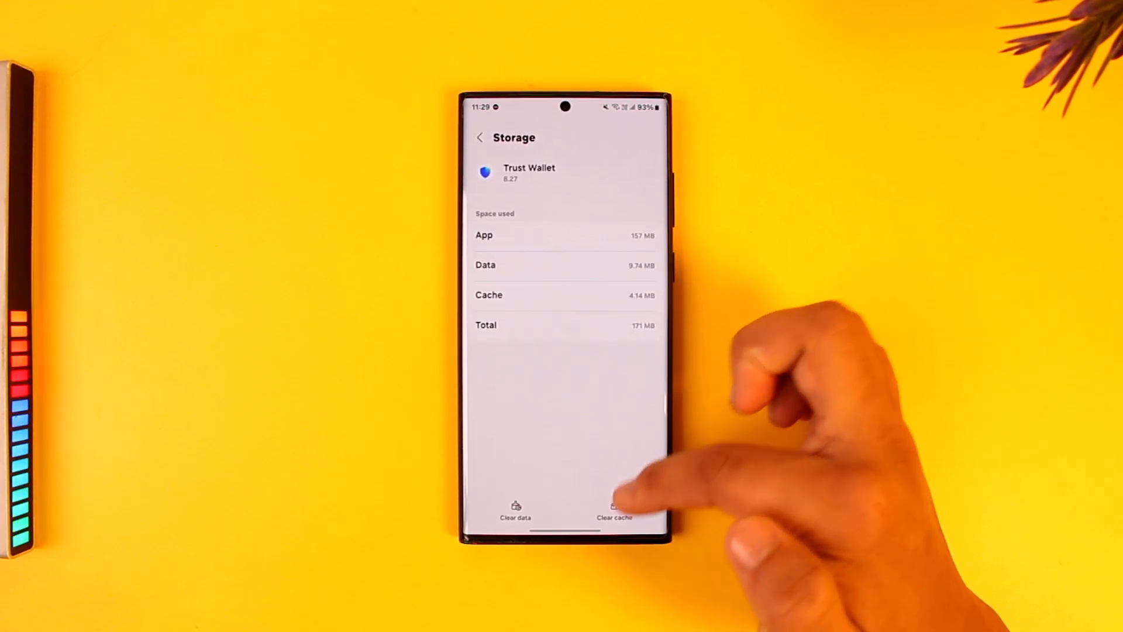
{"action": "left_click", "coordinate": [615, 508]}
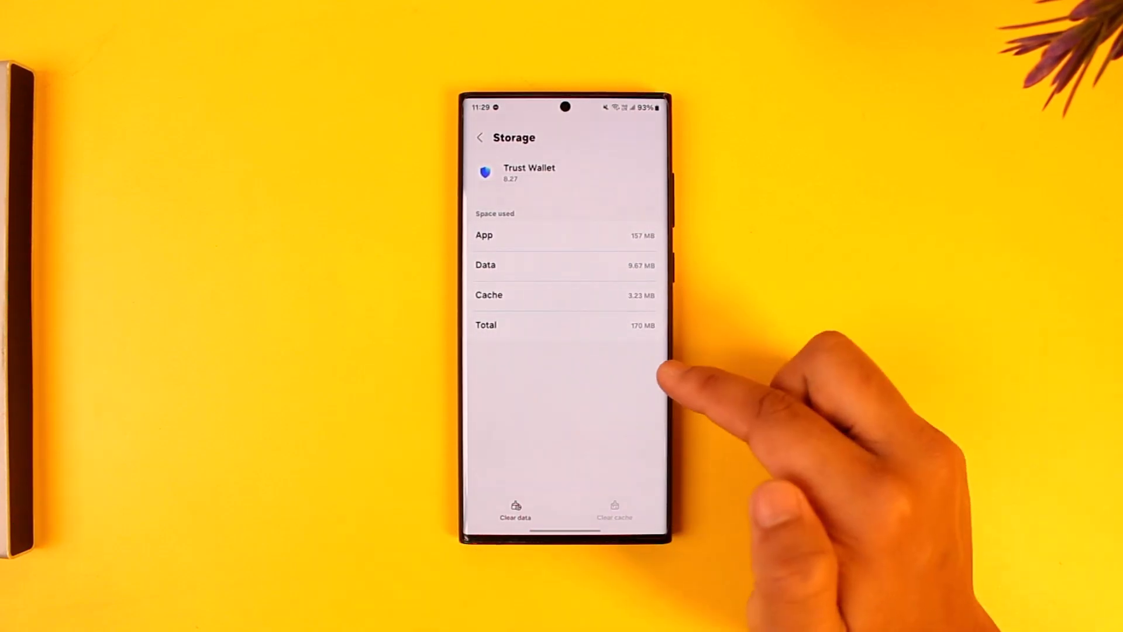
{"action": "left_click", "coordinate": [480, 137]}
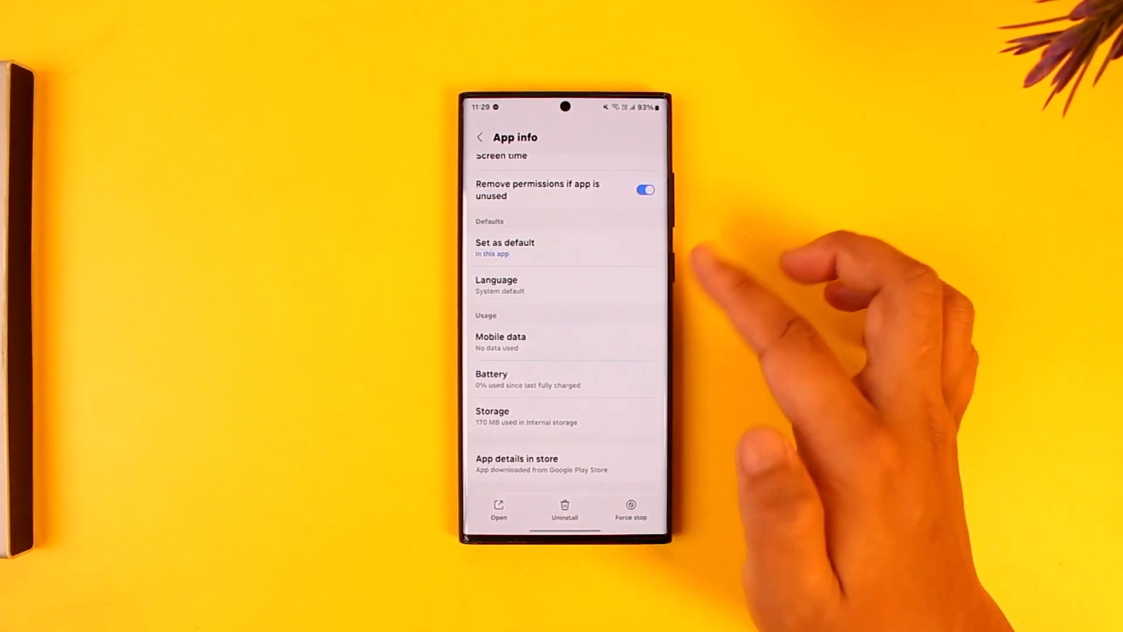